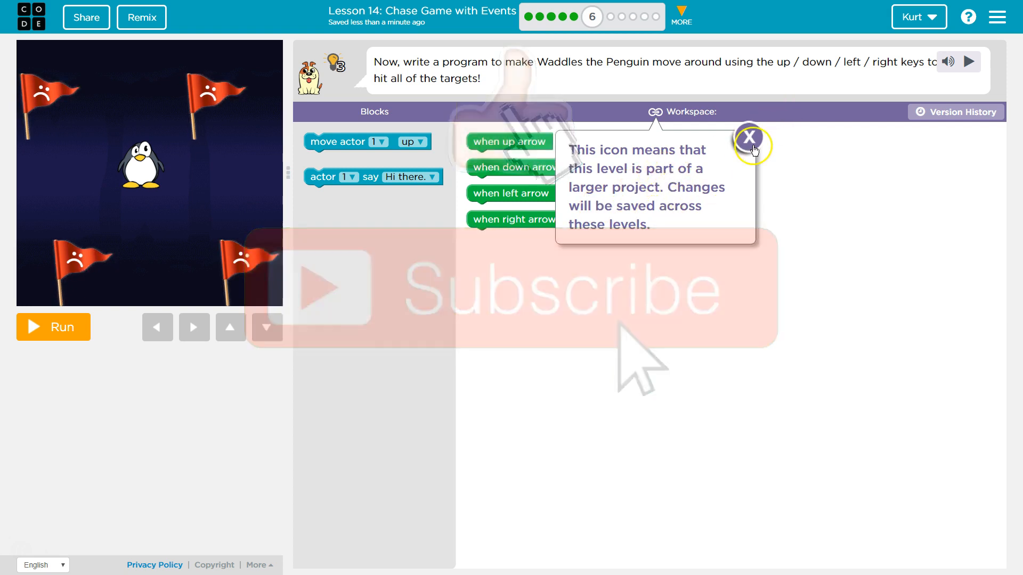
- Dismiss the note about this being a larger project
left_click(749, 139)
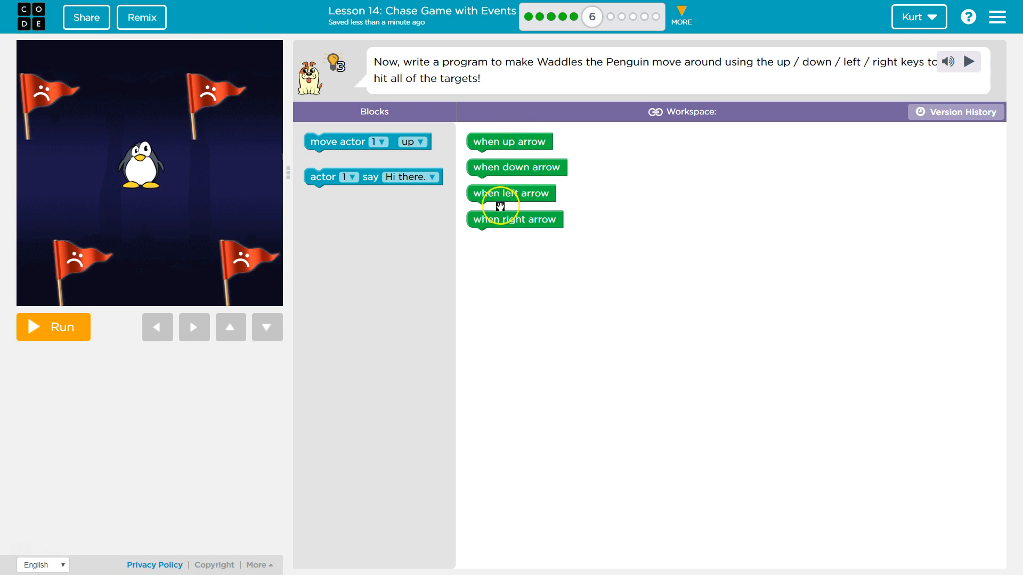
mouse_move(486, 169)
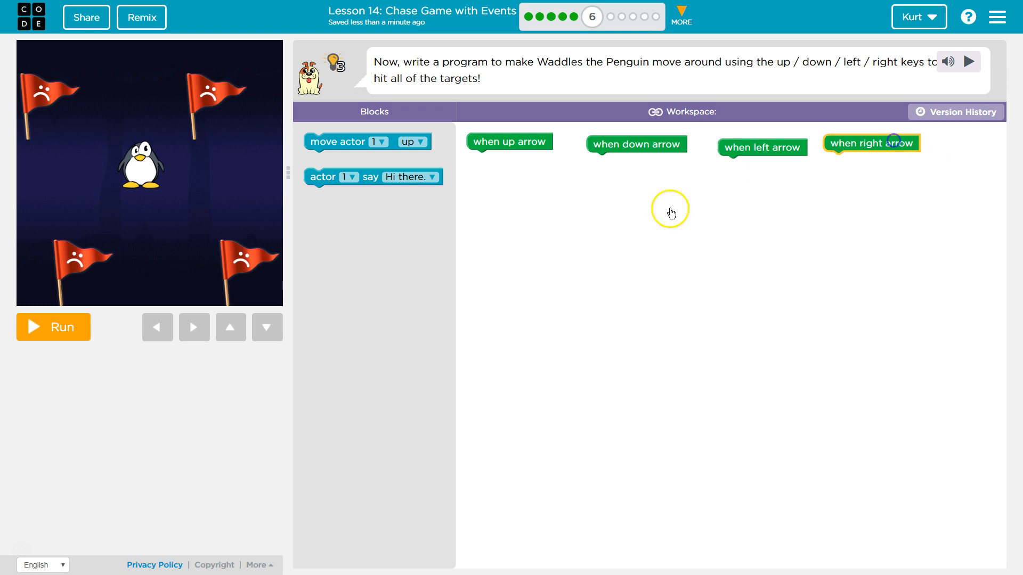
mouse_move(362, 174)
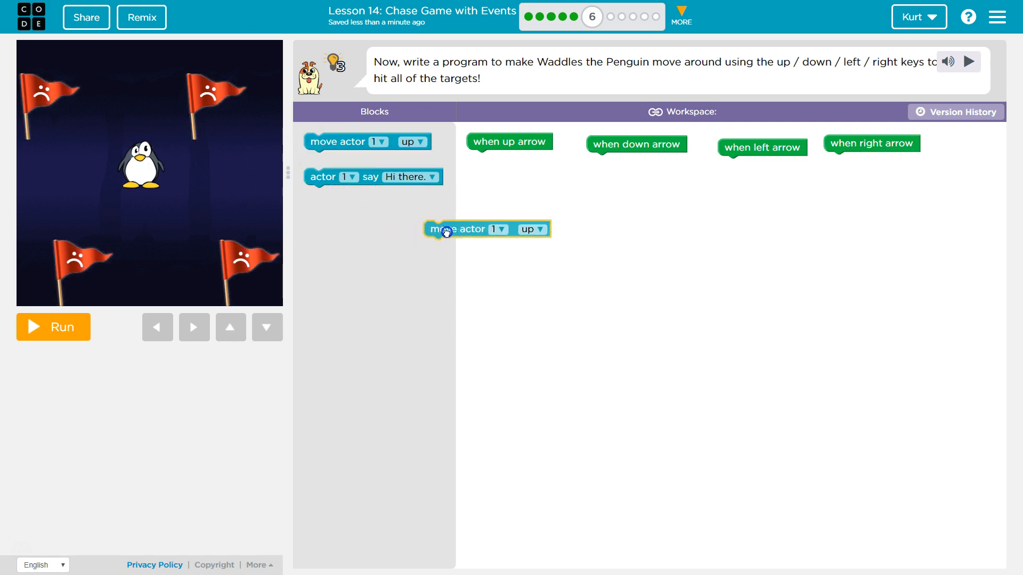
- Attach a move-up action to the up-arrow event, run the program and send Waddles up
left_click_drag(446, 229, 495, 159)
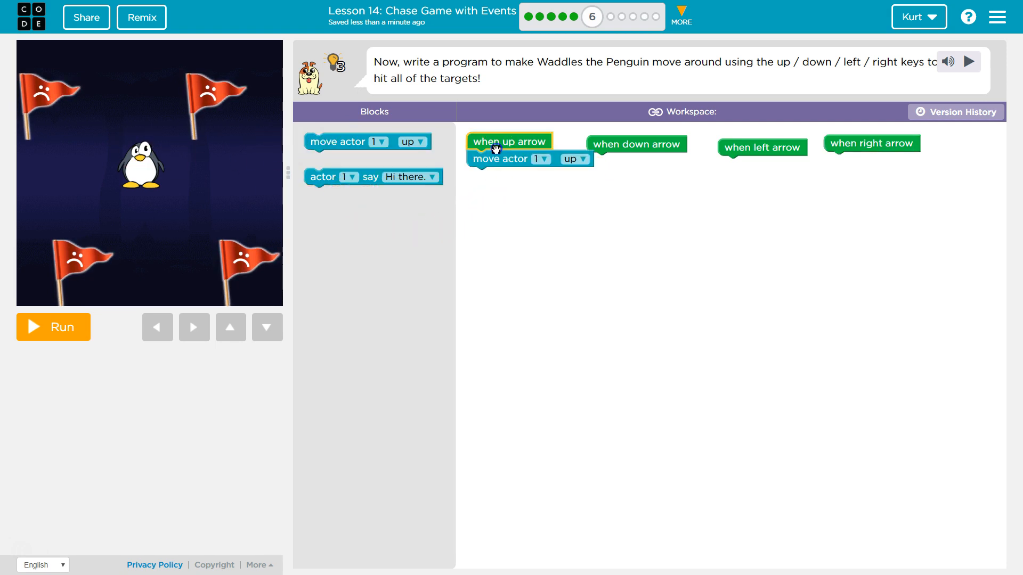
left_click(53, 327)
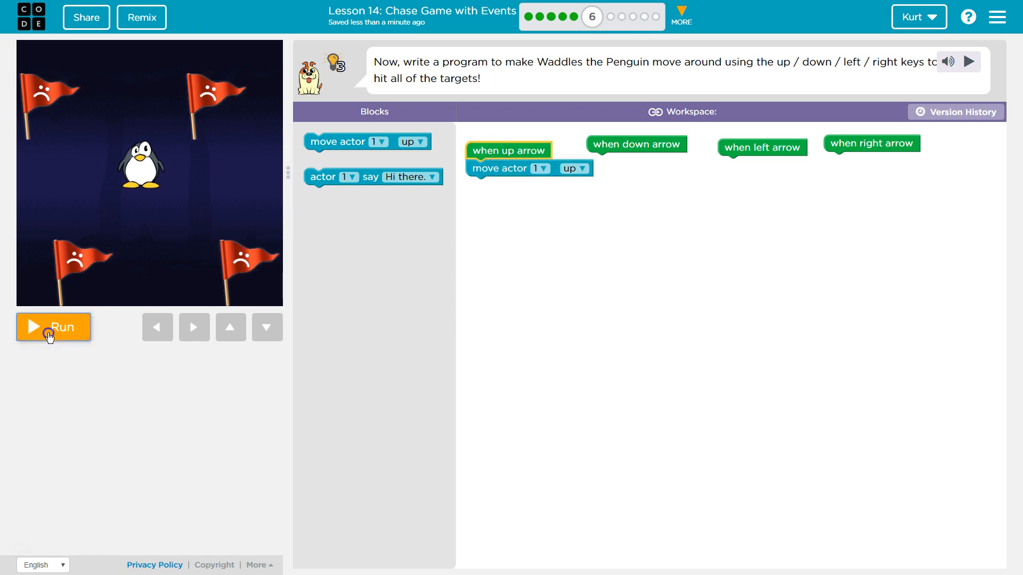
left_click(54, 327)
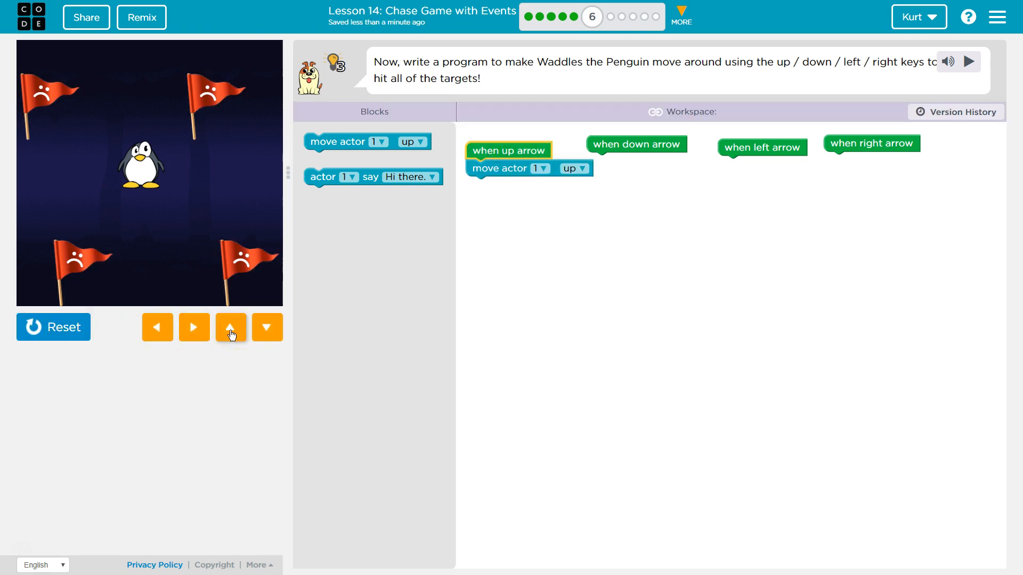
left_click(231, 327)
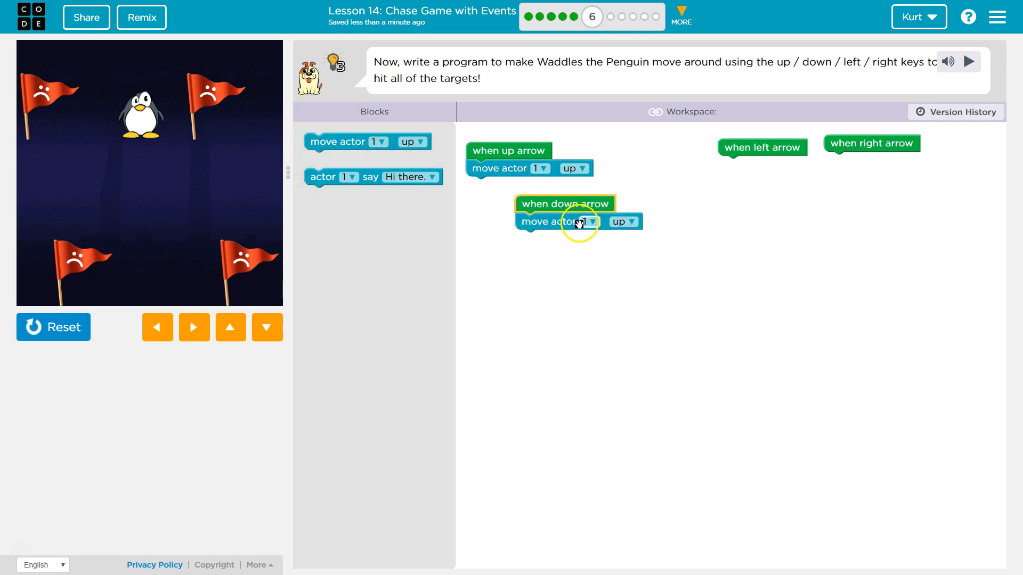
- Set the down-arrow event's move block to down and run the program again
left_click(632, 222)
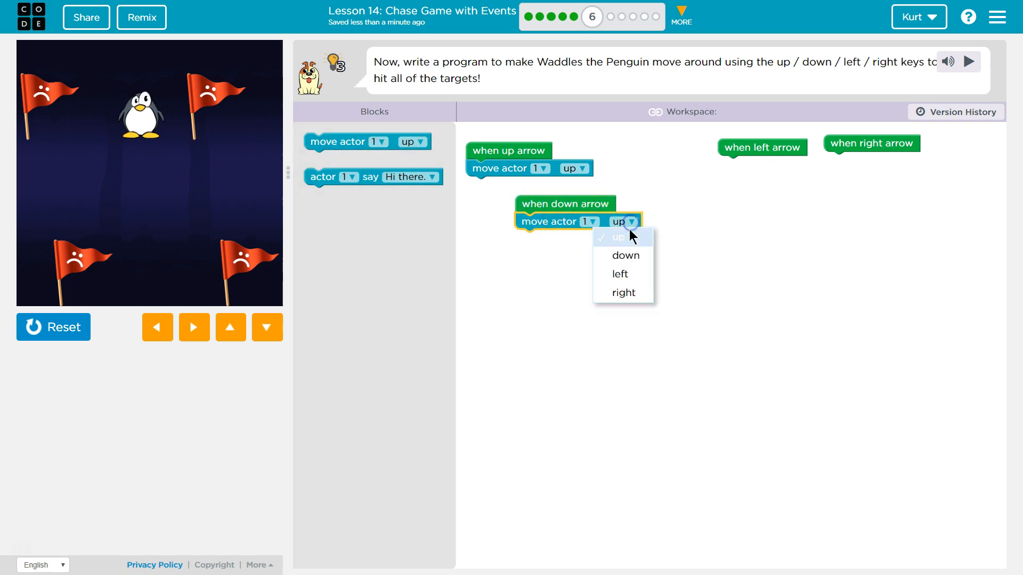
left_click(624, 255)
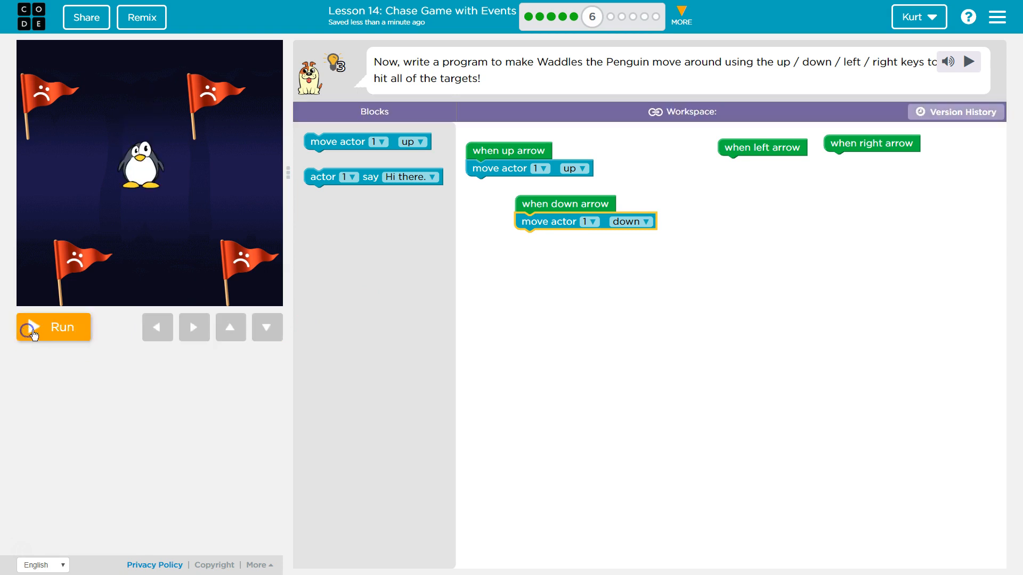
left_click(52, 327)
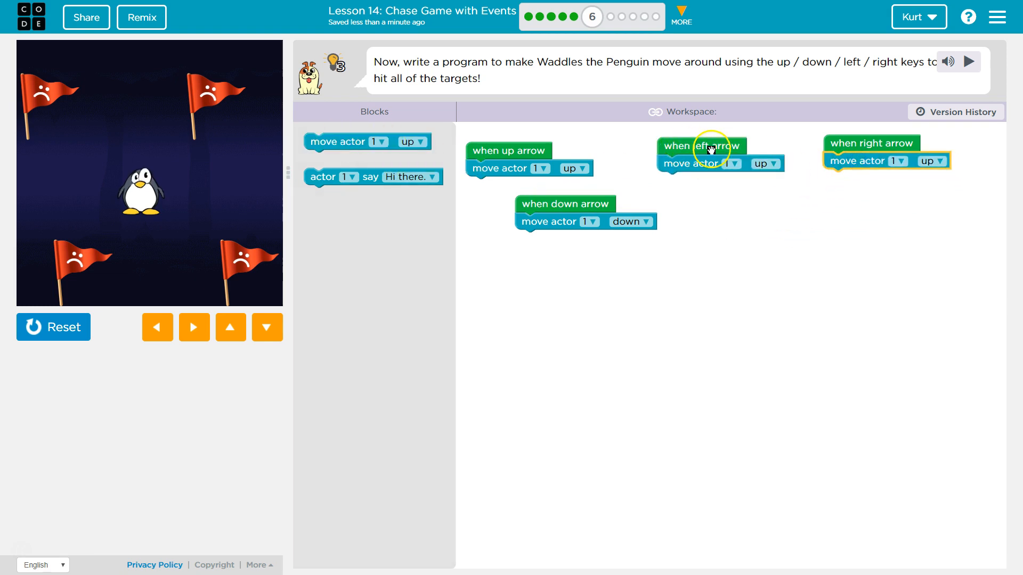
- Set the left-arrow move to left and the right-arrow move to right, then steer Waddles toward a flag
left_click(766, 164)
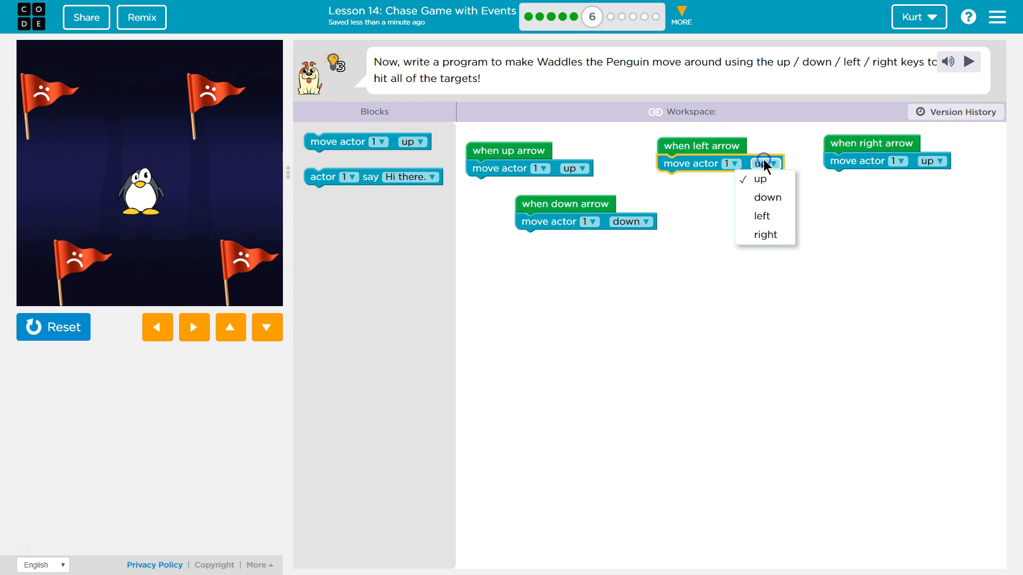
left_click(760, 216)
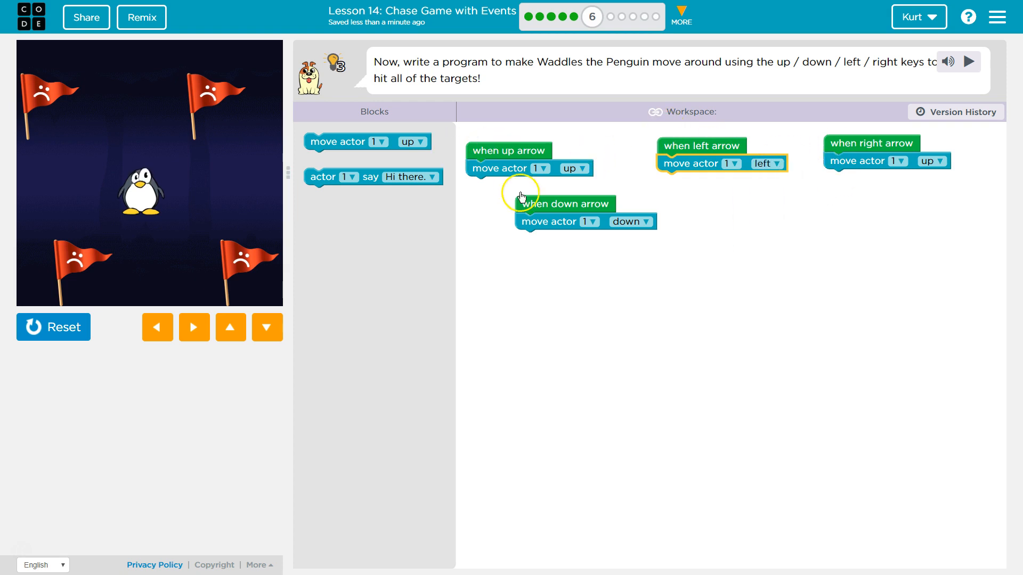
left_click(932, 161)
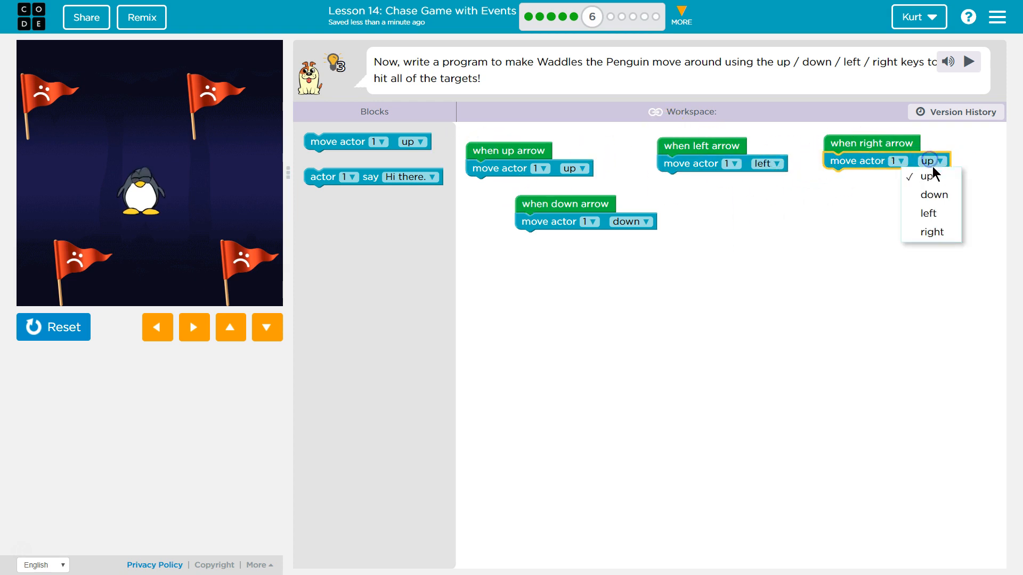
mouse_move(933, 194)
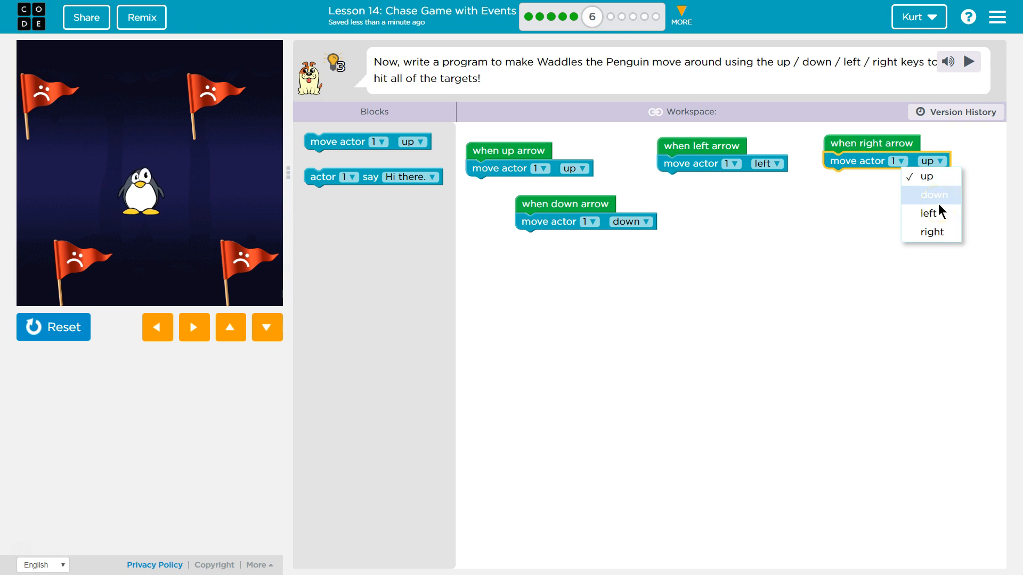
left_click(931, 232)
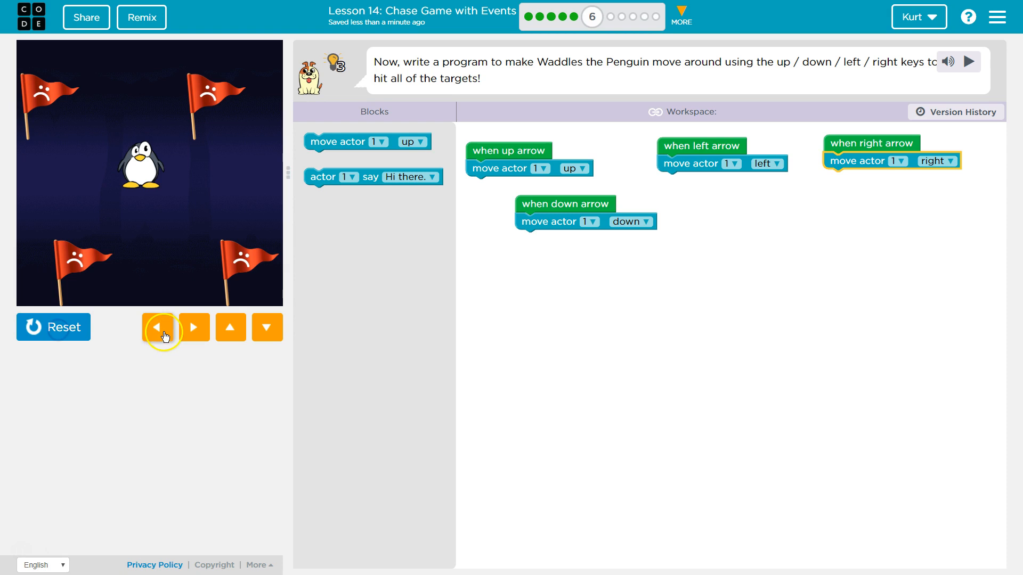
left_click(230, 327)
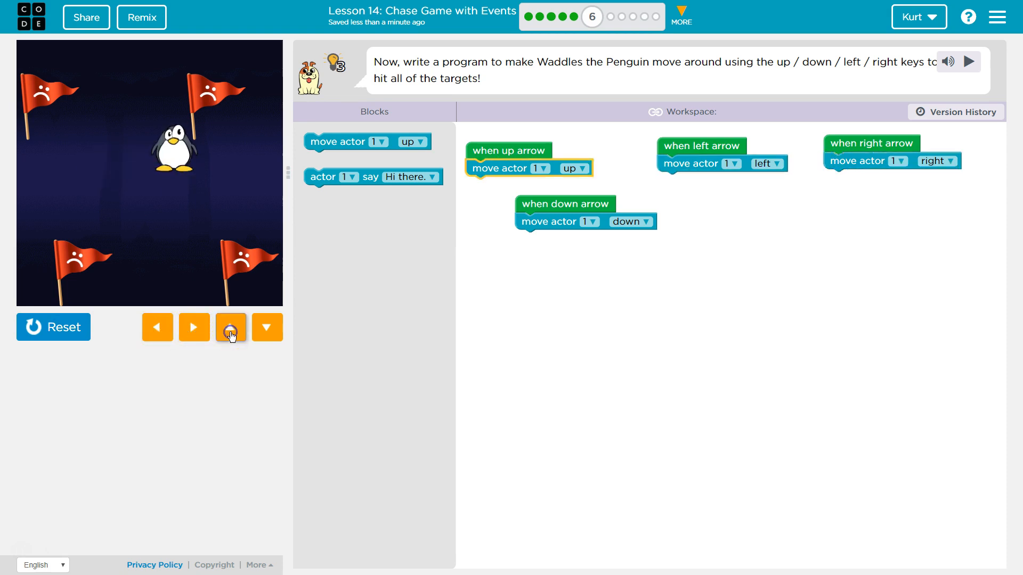
- Move Waddles up, down and right onto the remaining flags until Puzzle 6 is completed
left_click(156, 327)
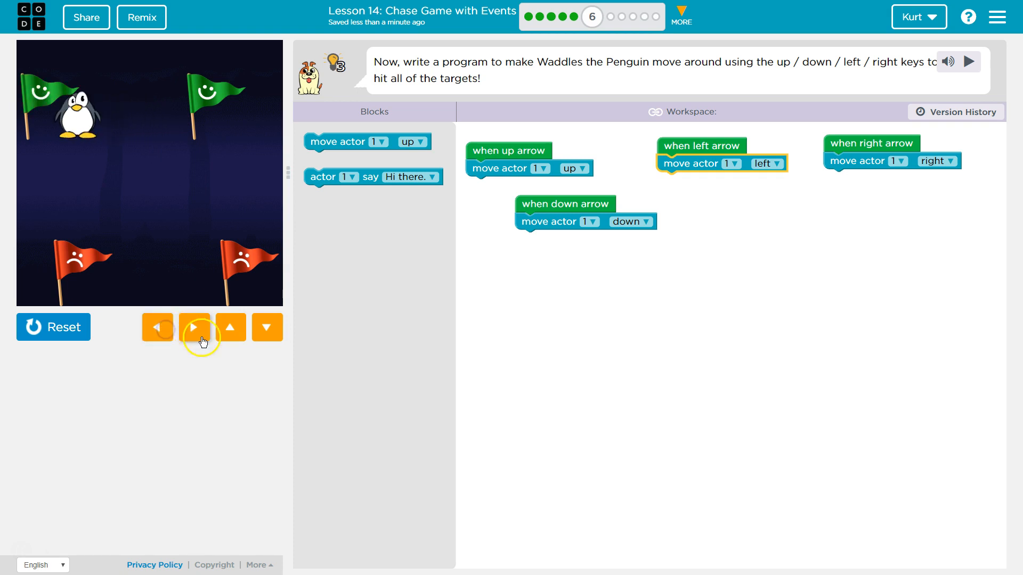
left_click(266, 327)
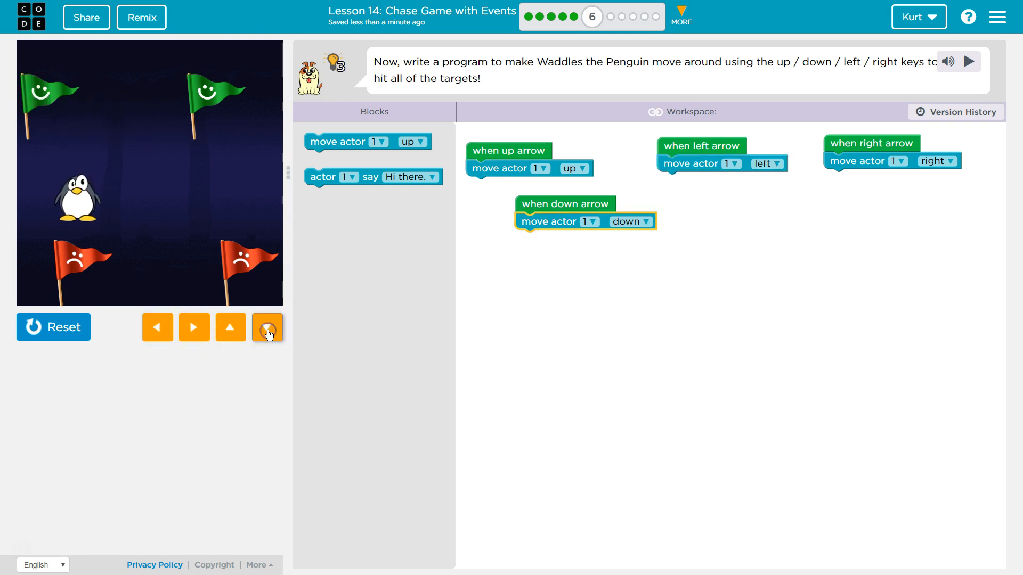
left_click(194, 327)
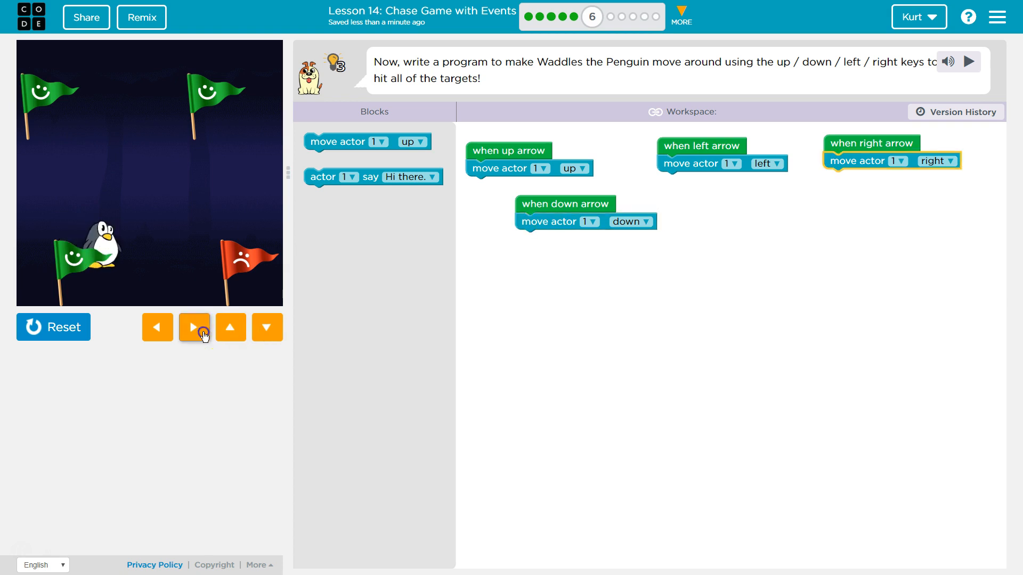
left_click(194, 327)
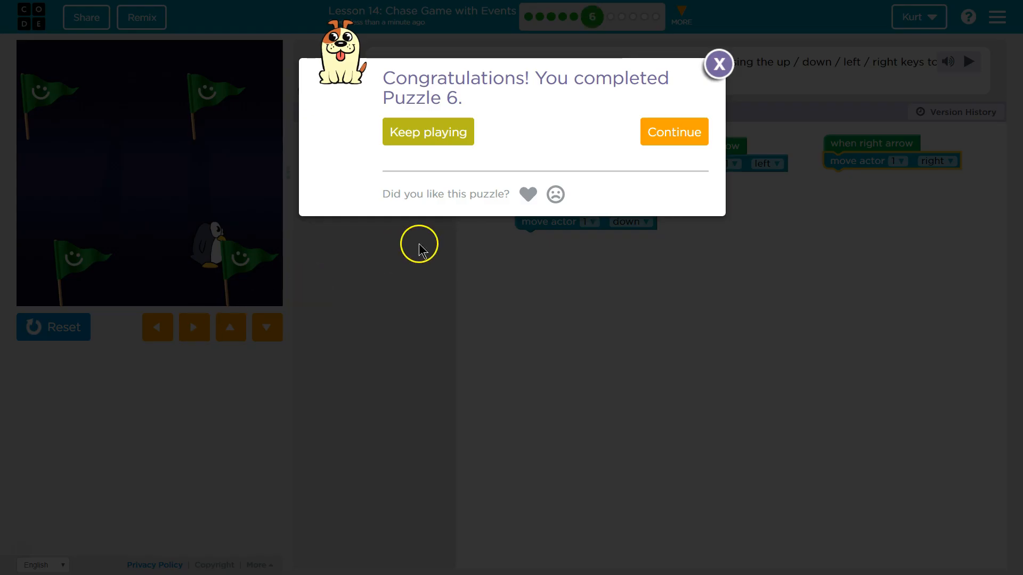
mouse_move(534, 269)
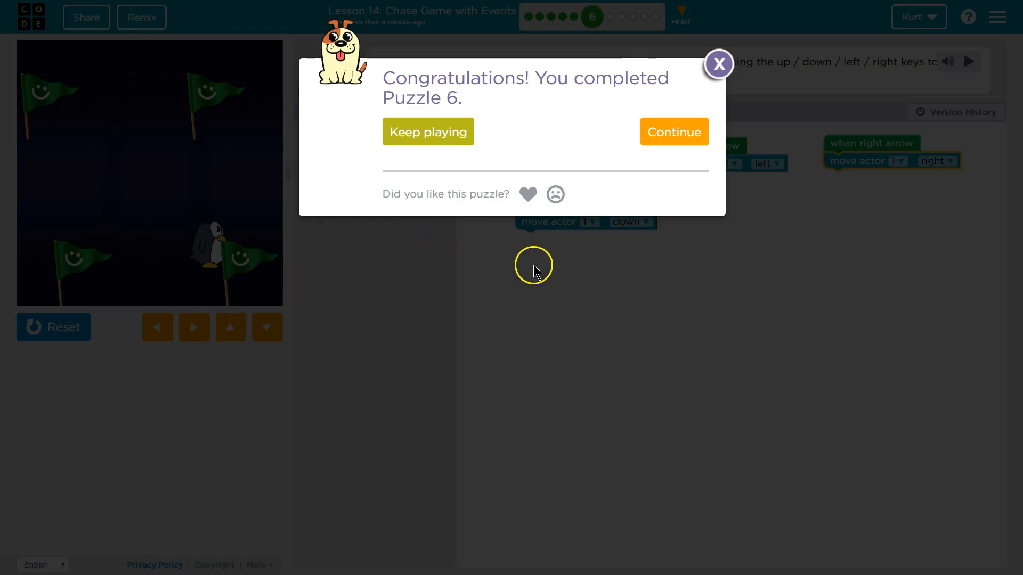